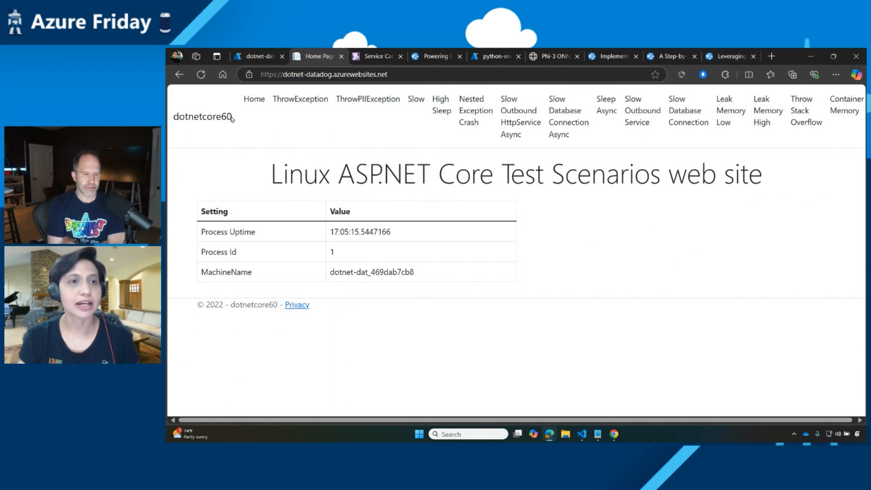
# - Trigger an exception on the test site, then bring up the dotnet-datadog web app overview
pyautogui.click(297, 305)
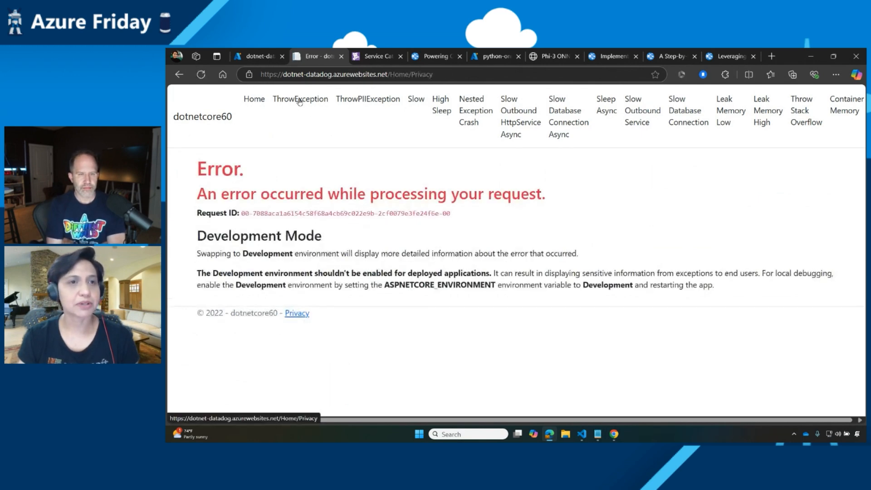
pyautogui.moveTo(429, 99)
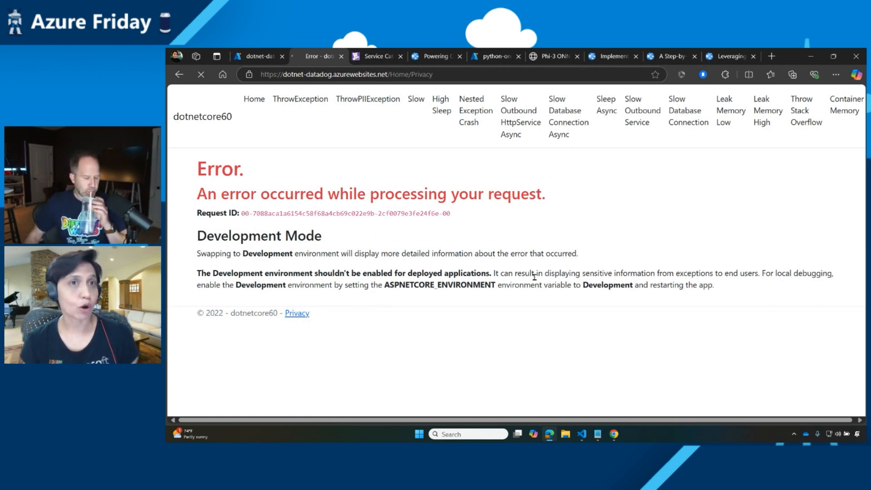
pyautogui.click(415, 98)
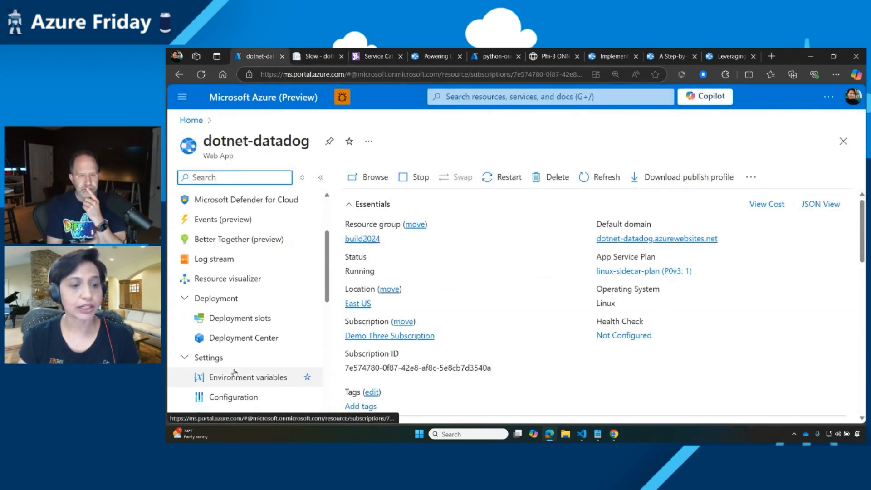
# - Open Deployment Center and the datadog sidecar container's settings with managed identity auth
pyautogui.click(244, 338)
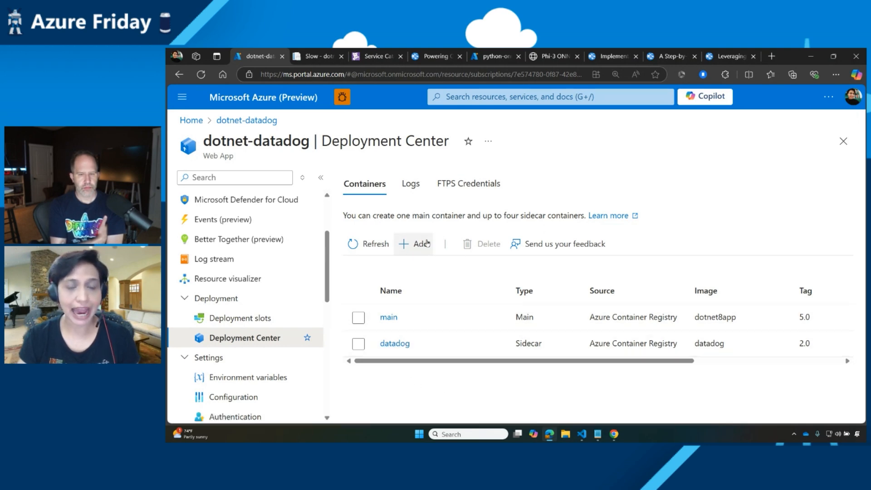
pyautogui.click(358, 343)
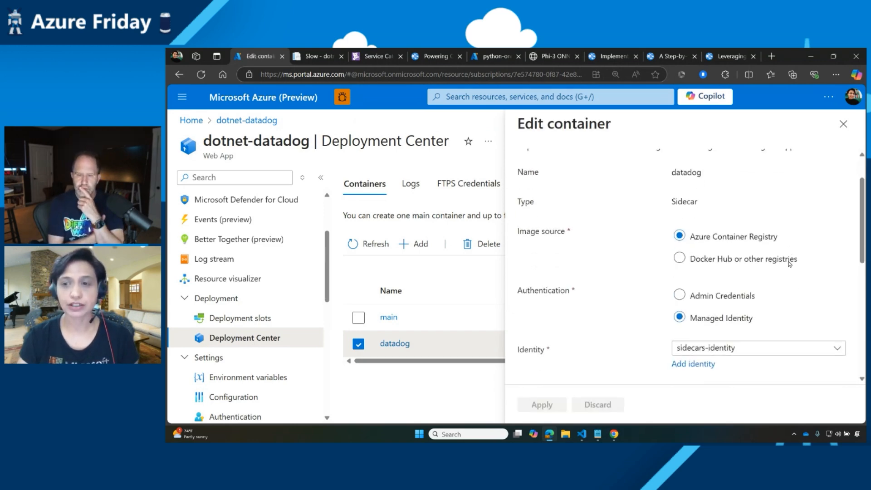
pyautogui.scroll(-3)
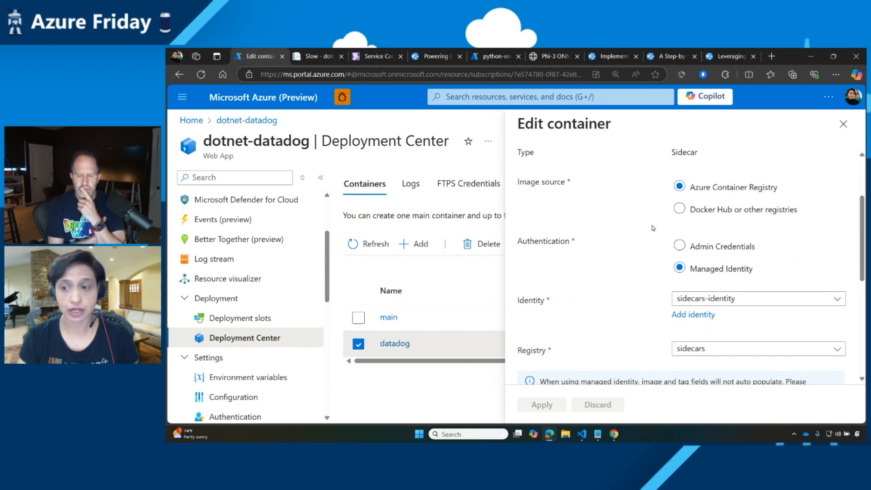
pyautogui.scroll(-3)
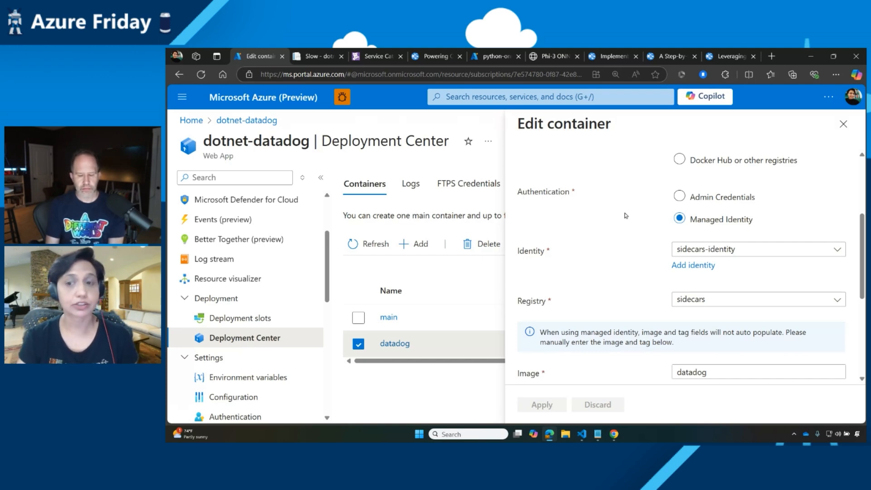
pyautogui.scroll(-3)
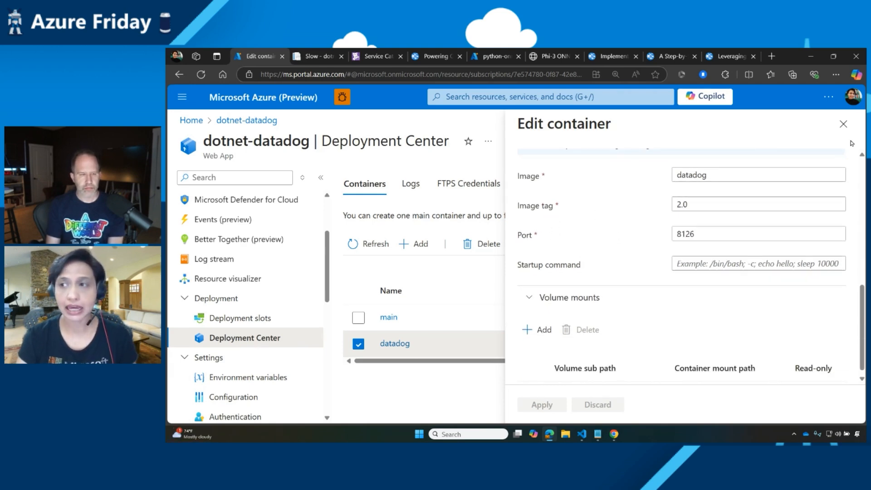
# - Check the finished Slow page, then go to the Datadog Service Catalog listing dotnet-datadog
pyautogui.click(843, 123)
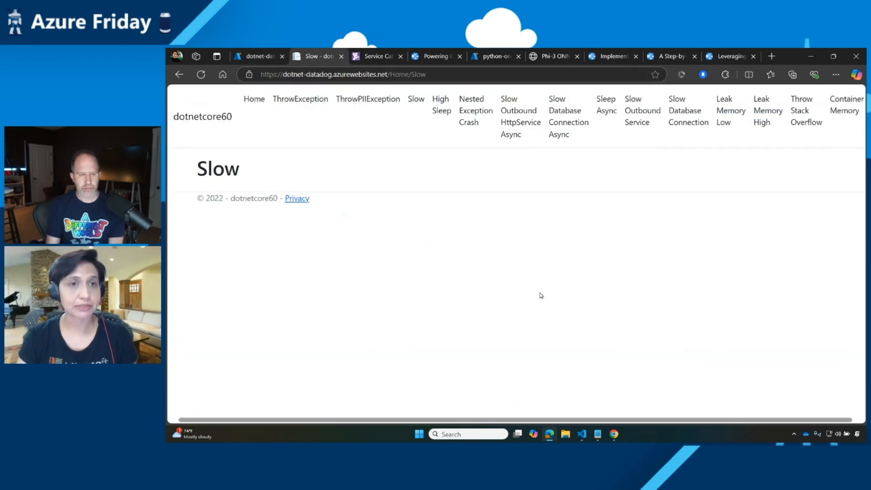
pyautogui.click(376, 56)
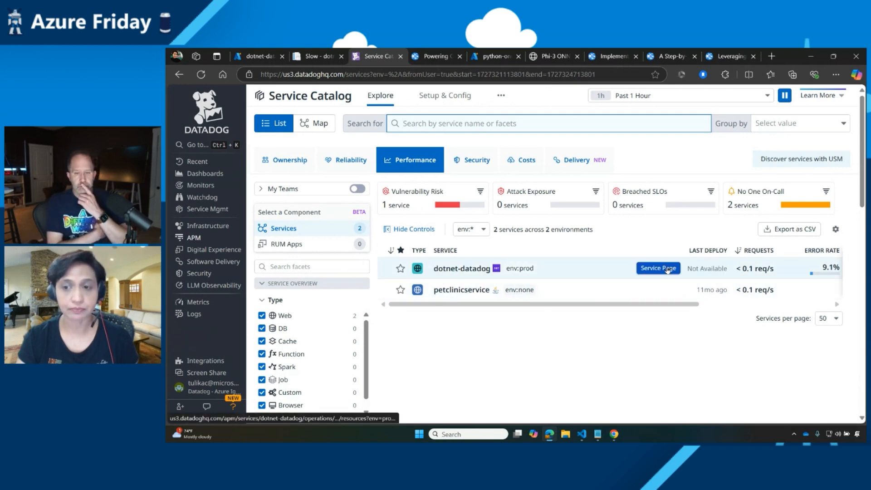
# - Open the dotnet-datadog service page and its Resources breakdown, with /home/privacy at 100% errors
pyautogui.click(657, 268)
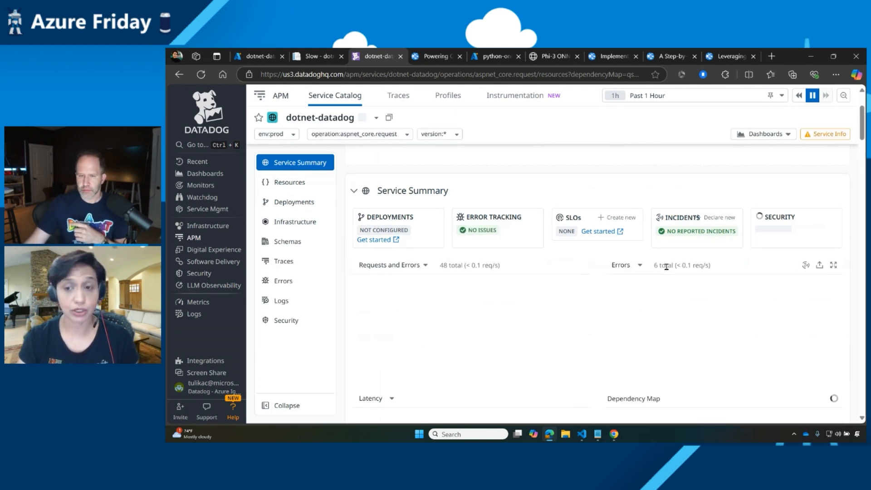
pyautogui.scroll(-3)
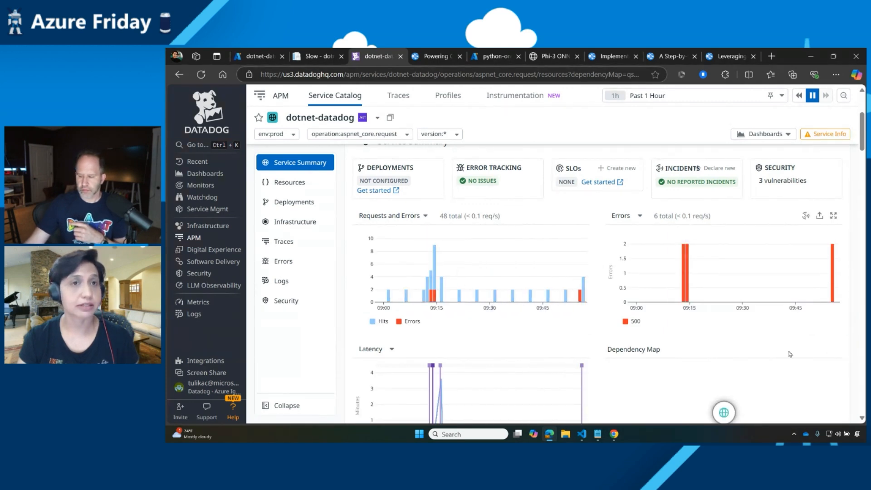
pyautogui.click(289, 182)
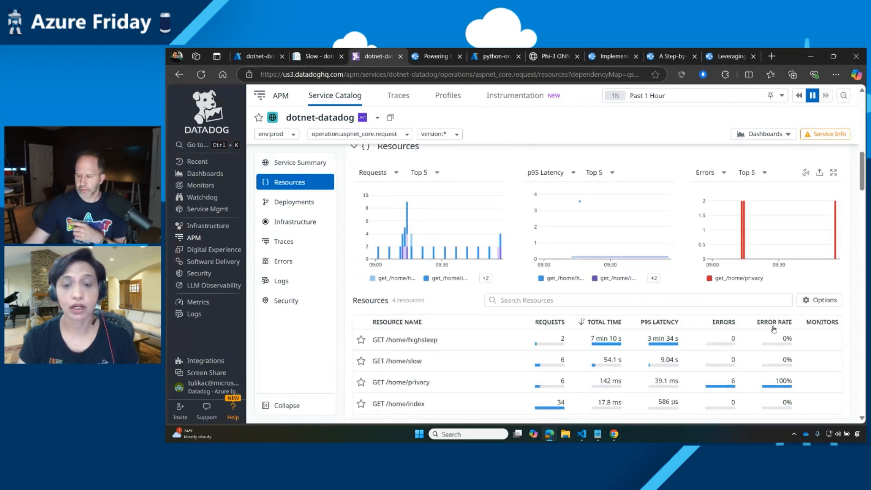
pyautogui.scroll(-3)
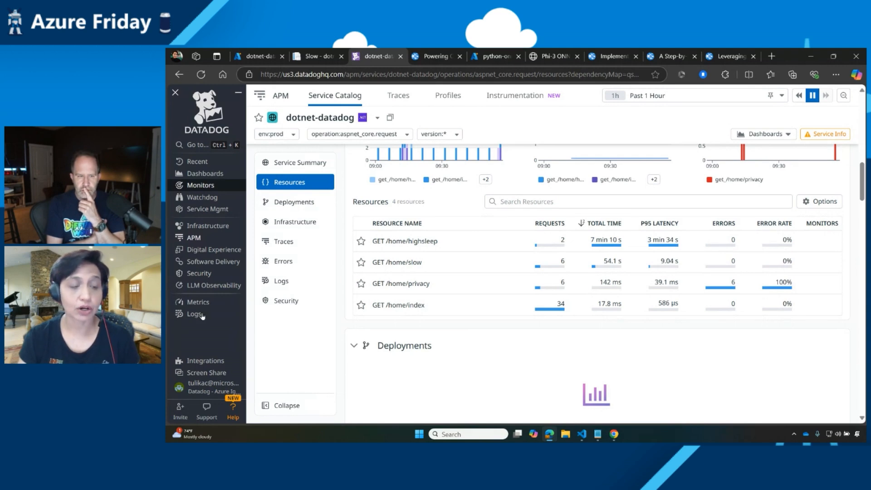
# - Browse the dotnet-datadog log entries in the Datadog Log Explorer
pyautogui.click(194, 313)
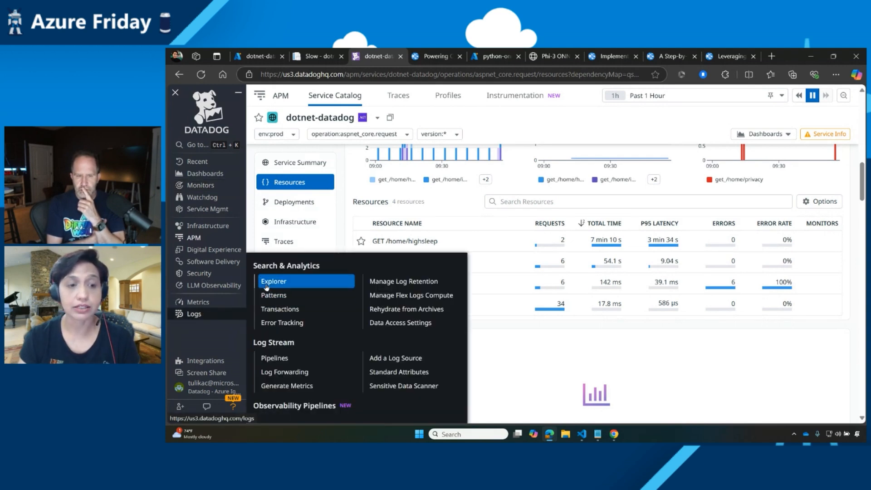
pyautogui.click(273, 280)
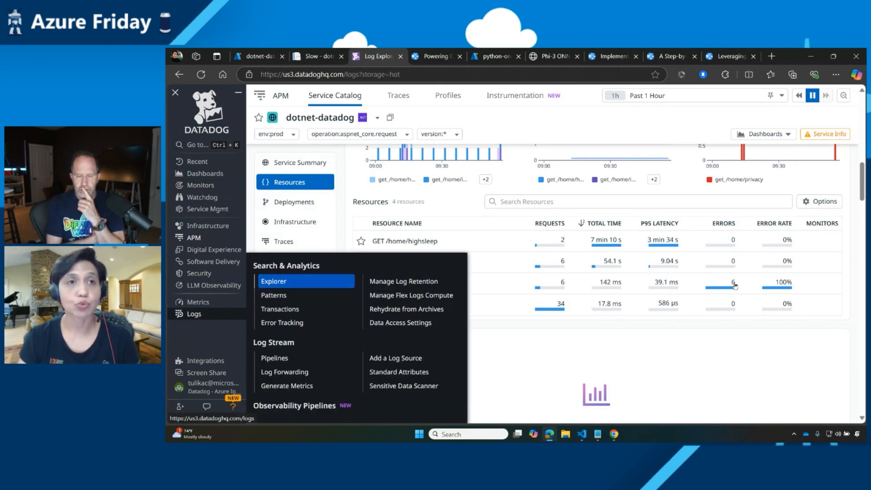
pyautogui.click(273, 280)
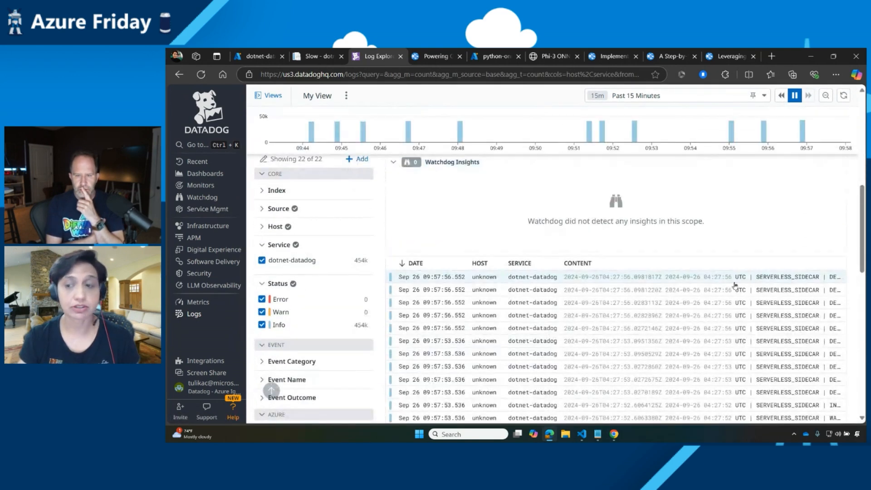
pyautogui.scroll(-3)
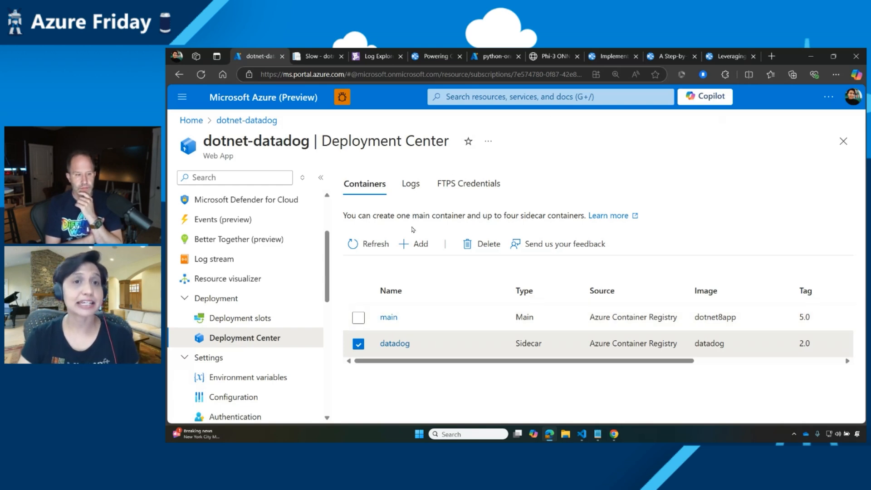
pyautogui.click(375, 56)
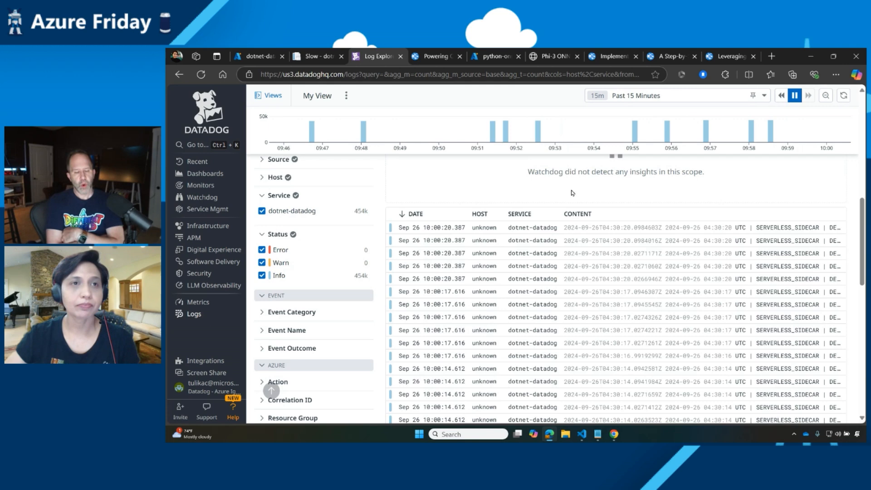
pyautogui.moveTo(843, 193)
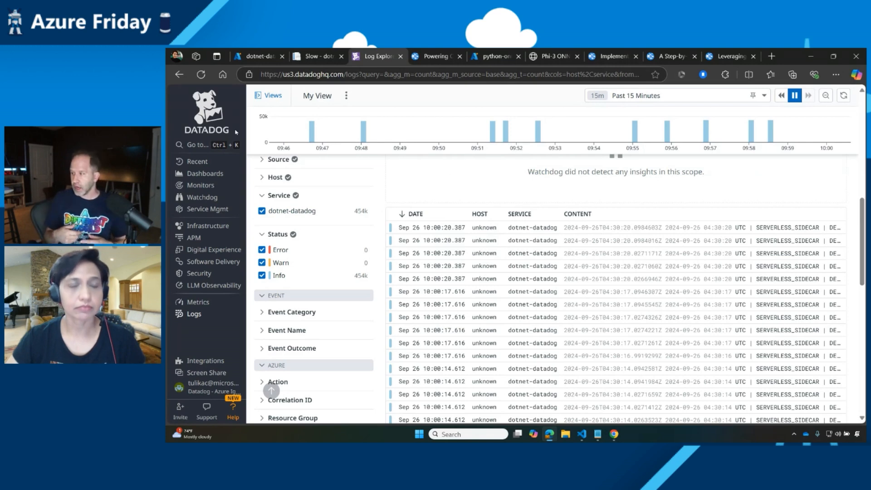
pyautogui.moveTo(310, 128)
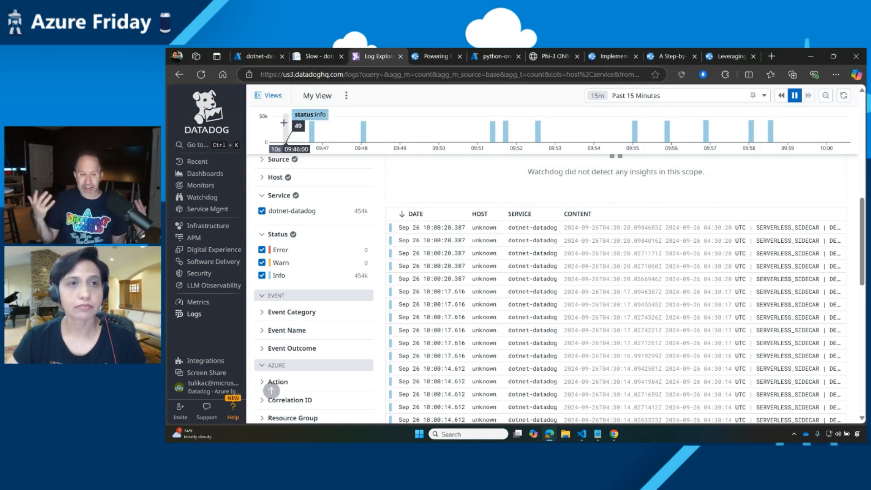
pyautogui.click(271, 95)
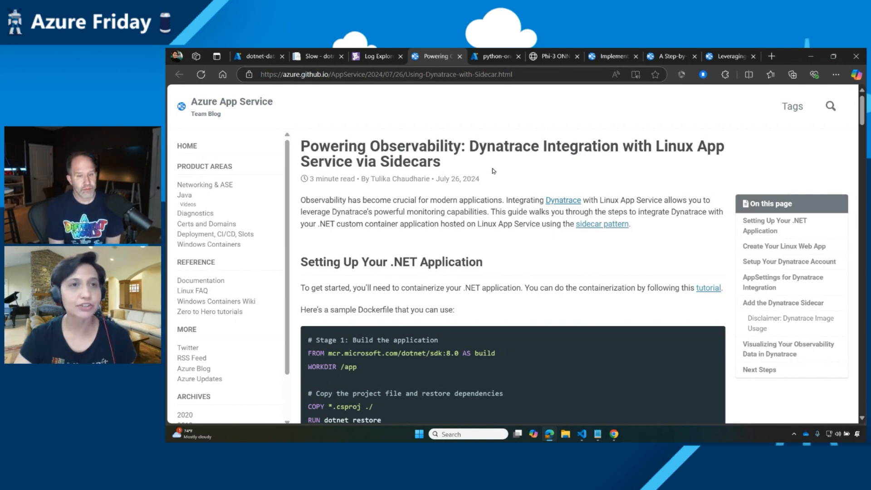
pyautogui.moveTo(536, 162)
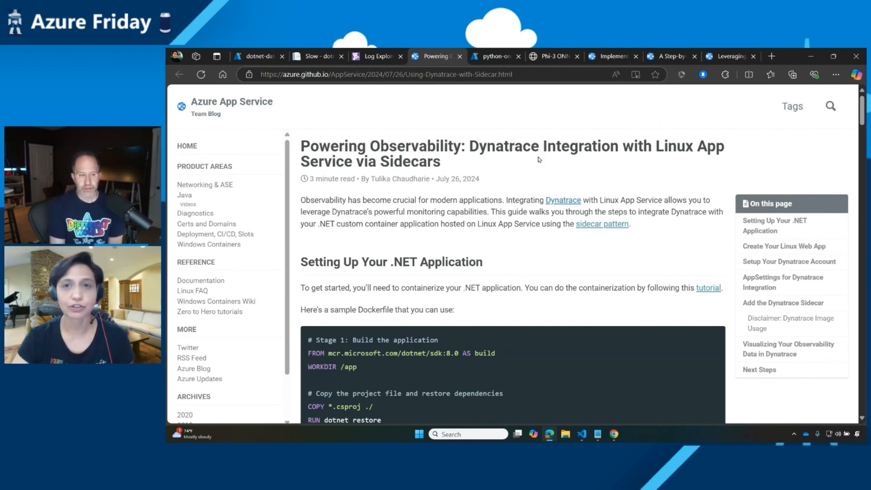
# - Switch to the Dynatrace Linux App Service sidecar integration blog post
pyautogui.click(492, 56)
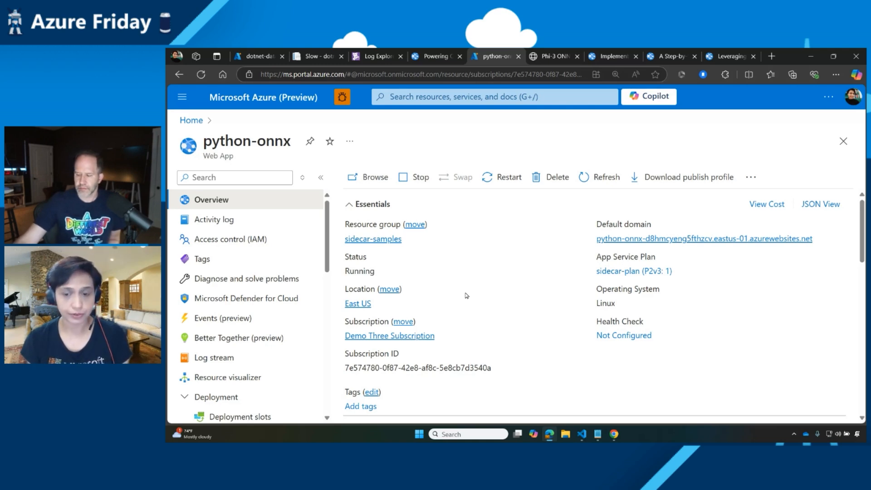
pyautogui.moveTo(590, 409)
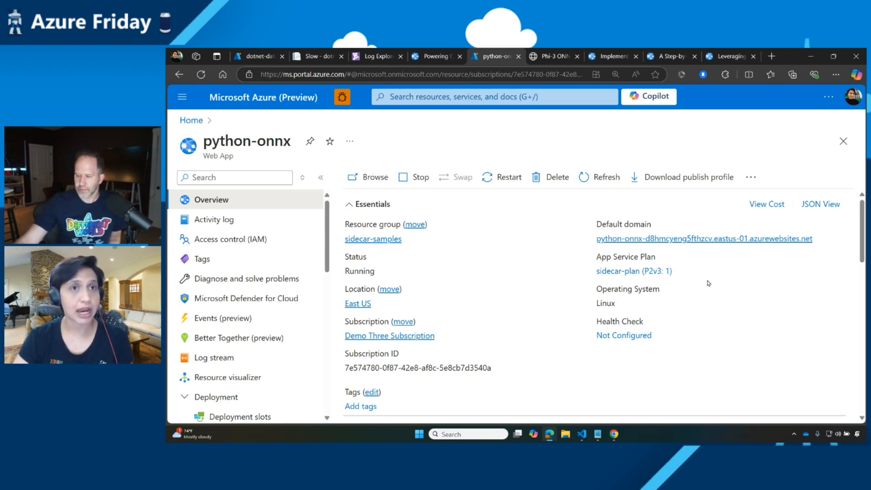
pyautogui.moveTo(617, 286)
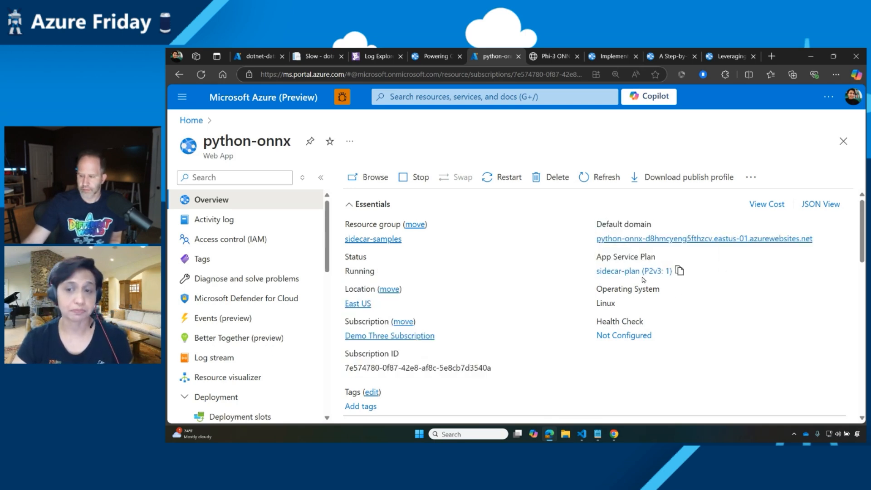
pyautogui.moveTo(770, 280)
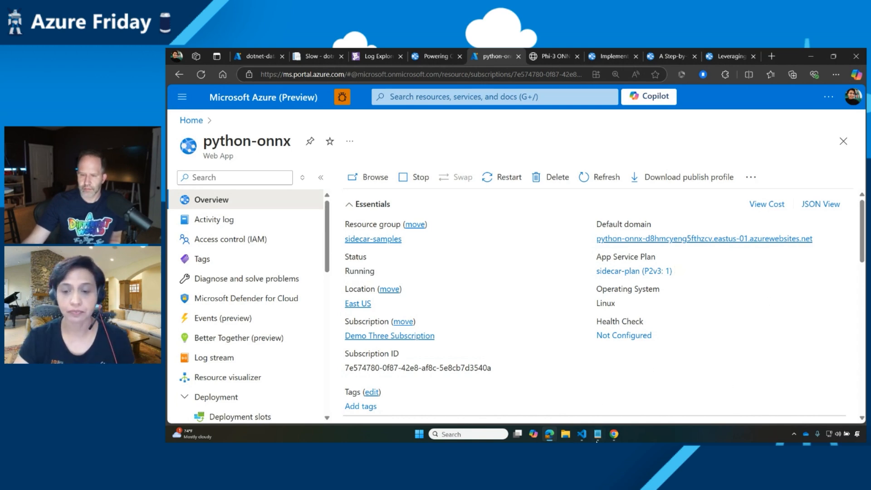
pyautogui.moveTo(581, 434)
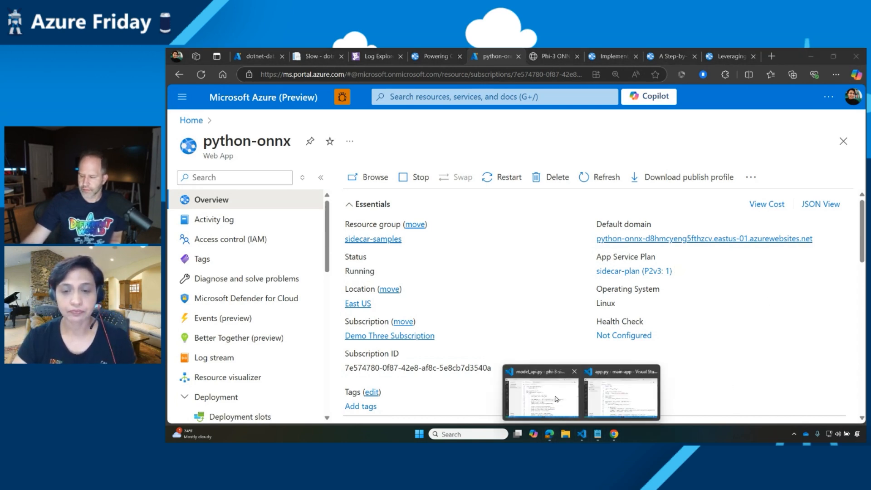
# - Switch from the python-onnx overview to model_api.py in Visual Studio Code
pyautogui.click(539, 393)
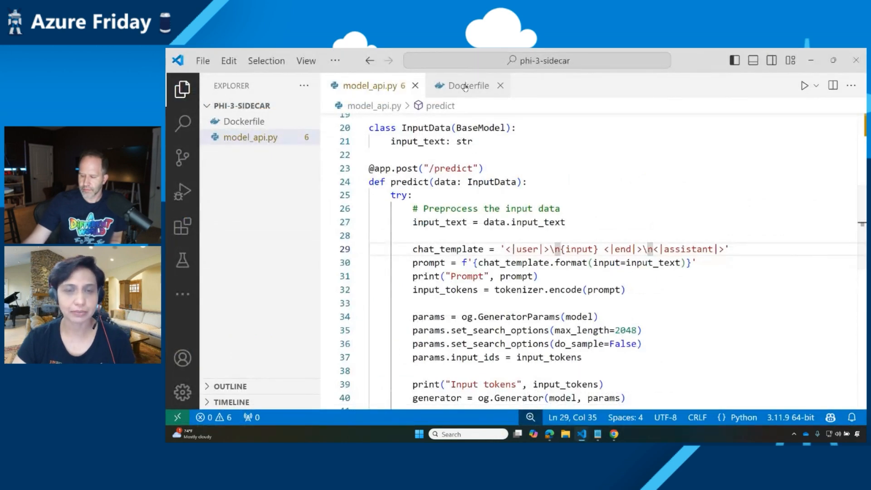
# - Review the Dockerfile's model COPY path and the predict endpoint in model_api.py
pyautogui.click(468, 86)
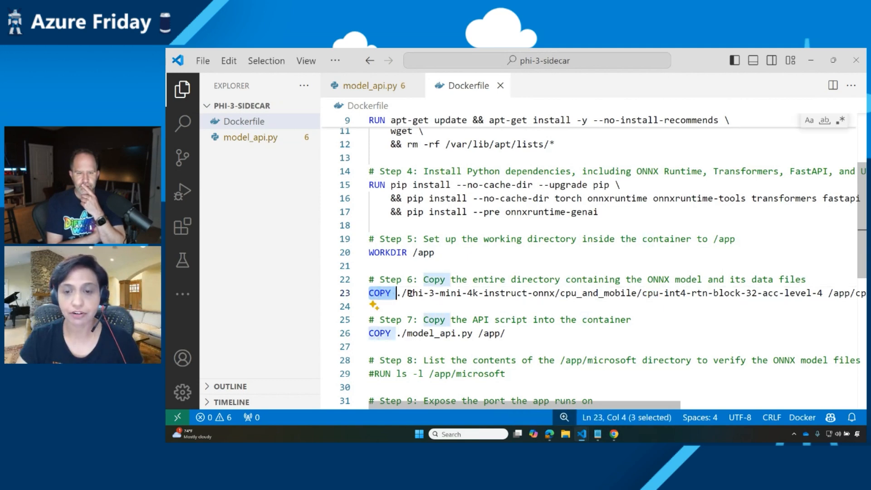
pyautogui.moveTo(399, 293); pyautogui.dragTo(780, 293)
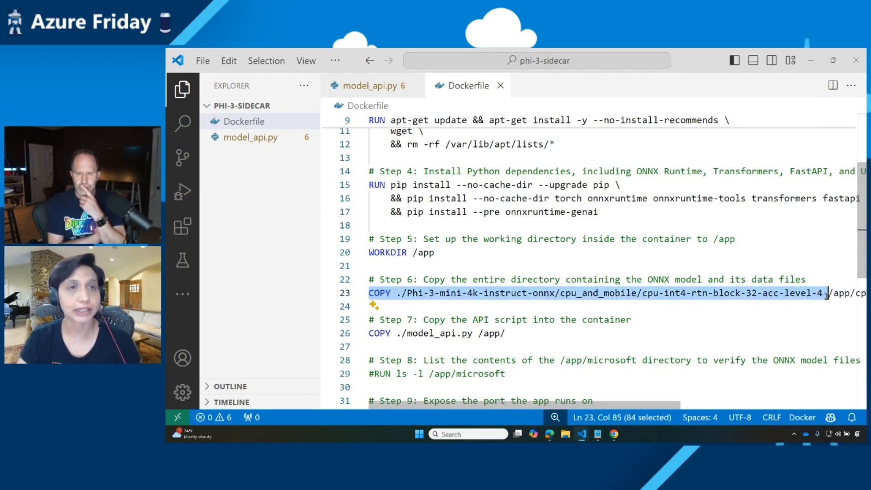
pyautogui.click(469, 305)
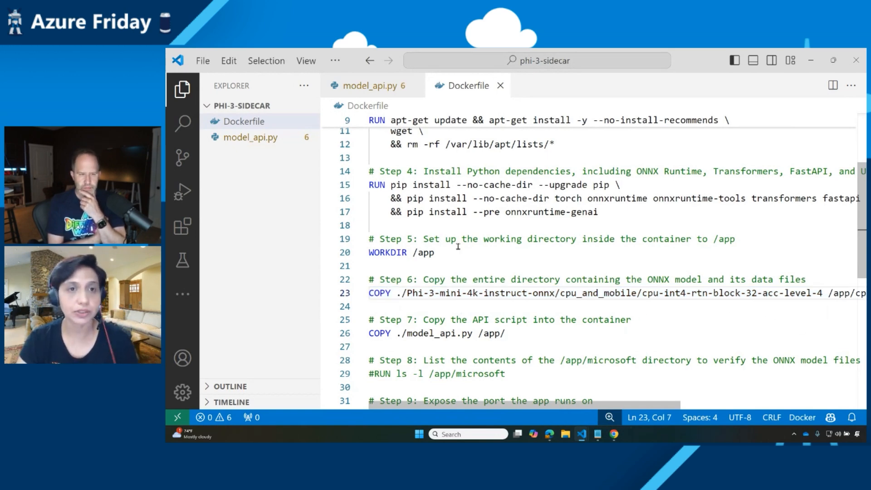
pyautogui.click(367, 85)
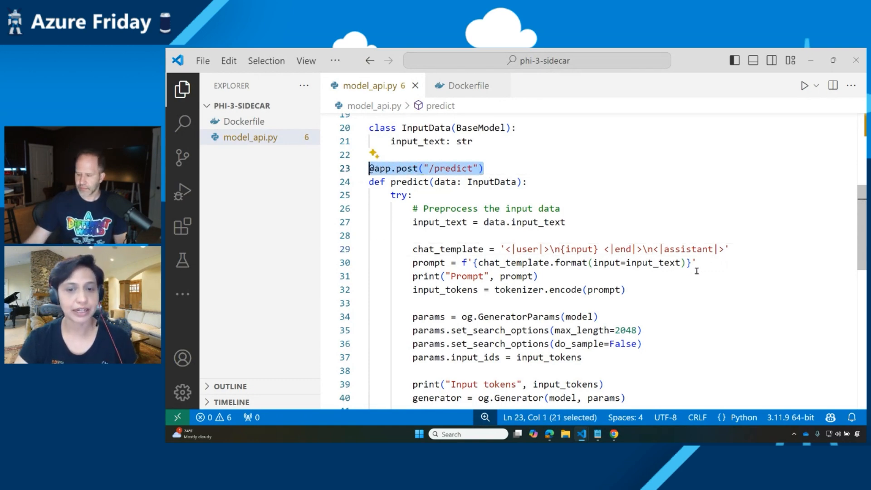
pyautogui.scroll(-3)
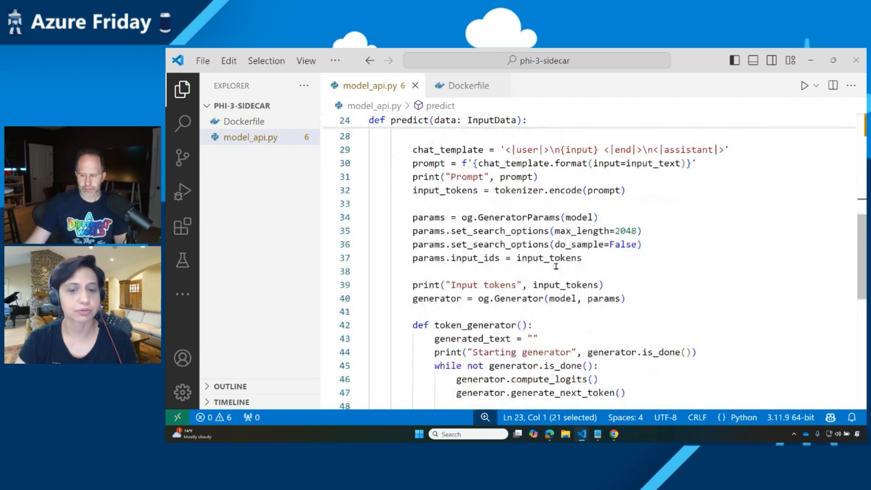
pyautogui.scroll(-3)
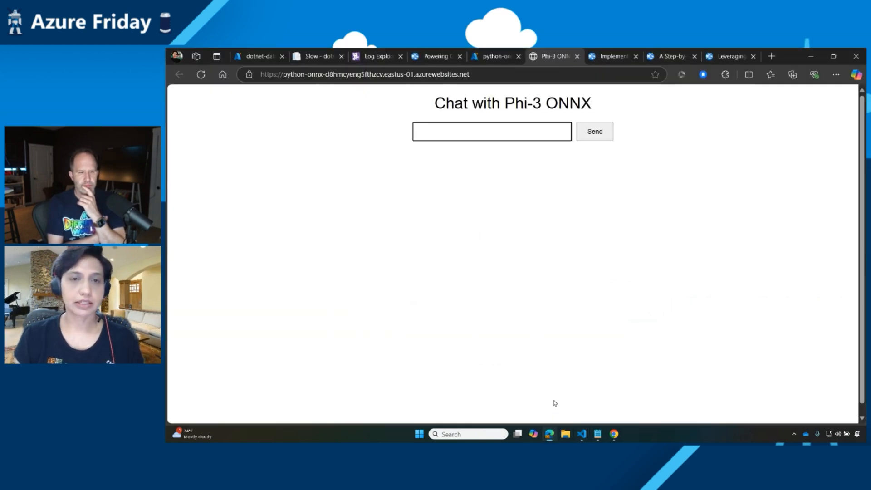
# - Ask the Phi-3 chat 'What is azure app service?', then open the local RAG blog post
pyautogui.write('What is azure app service')
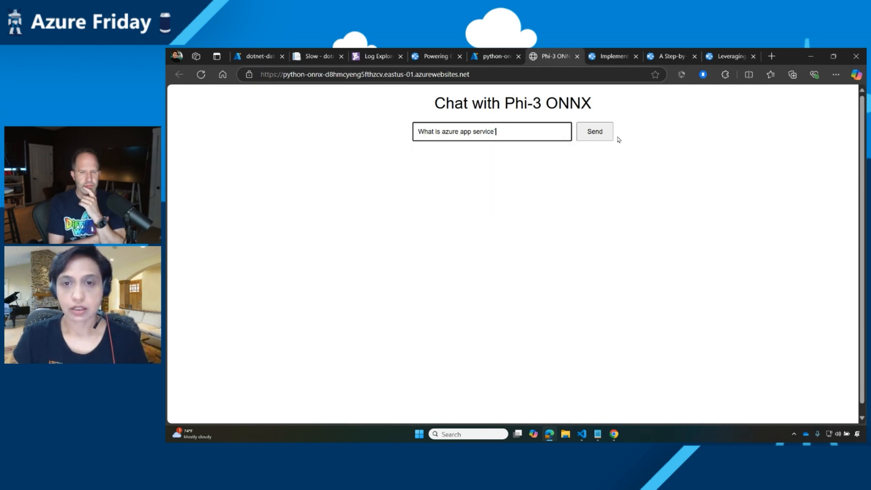
pyautogui.write('?')
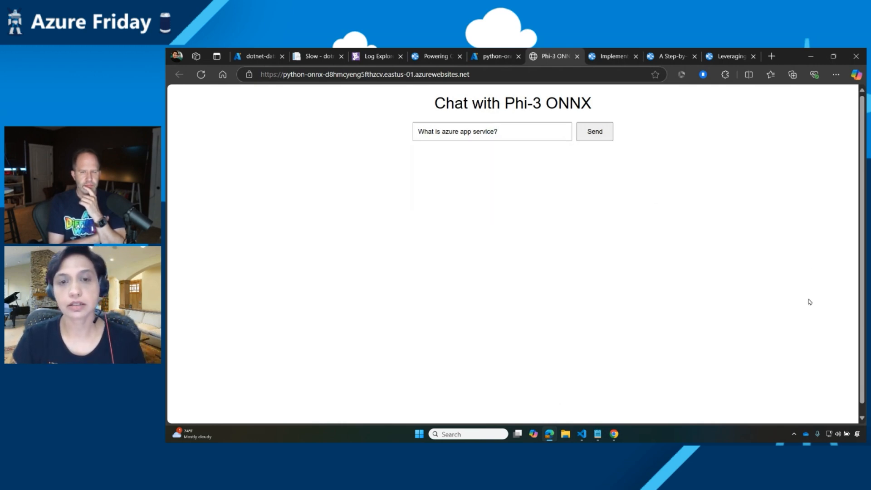
pyautogui.click(593, 132)
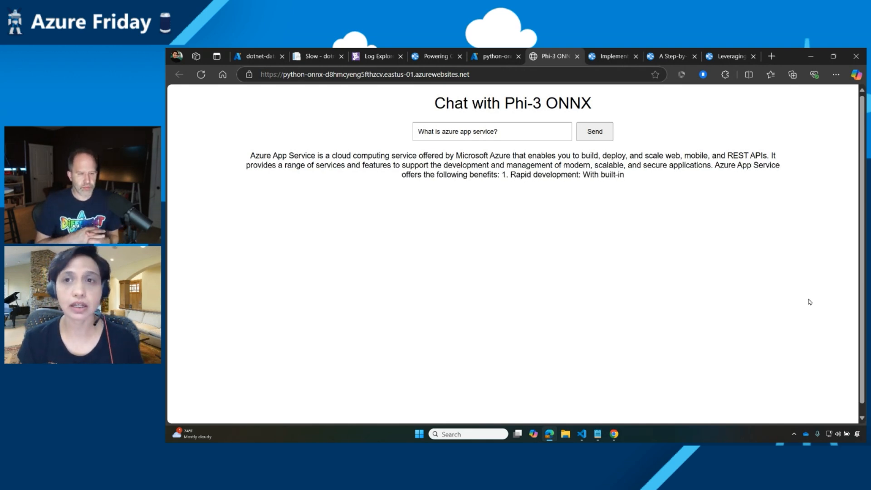
pyautogui.click(611, 56)
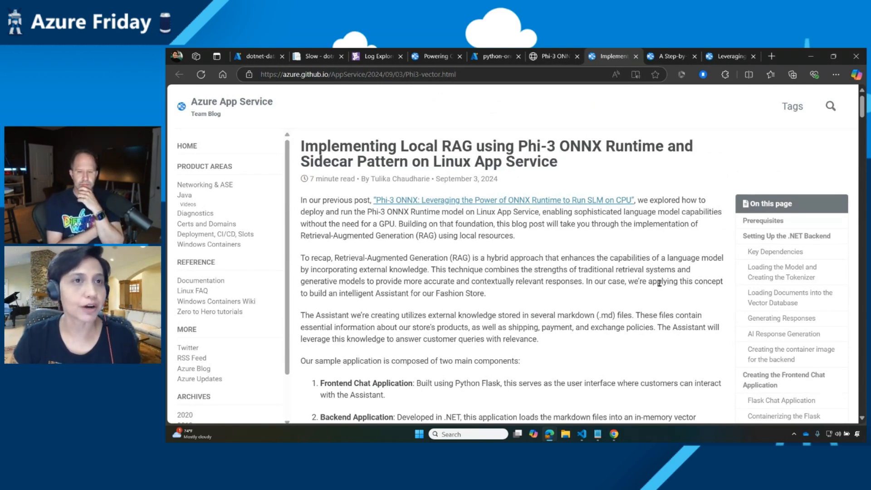
# - Scroll through the local RAG with Phi-3 post, then open the Datadog sidecar guide
pyautogui.scroll(-3)
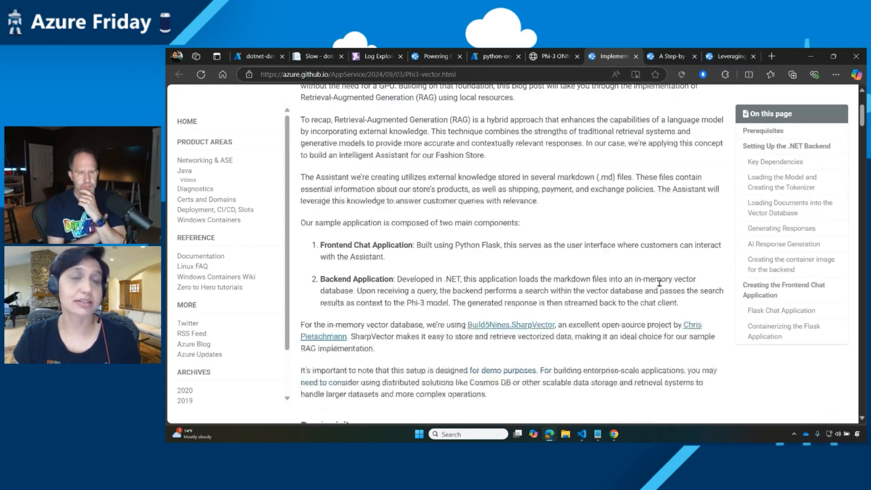
pyautogui.scroll(-3)
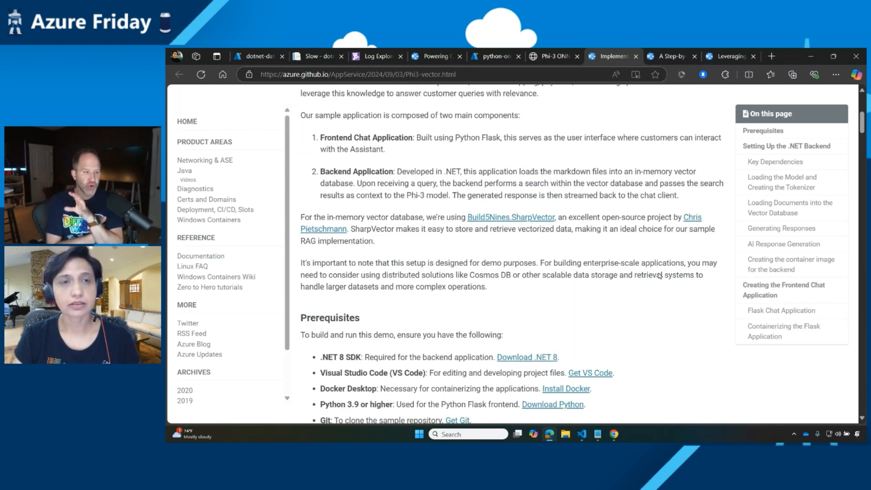
pyautogui.scroll(3)
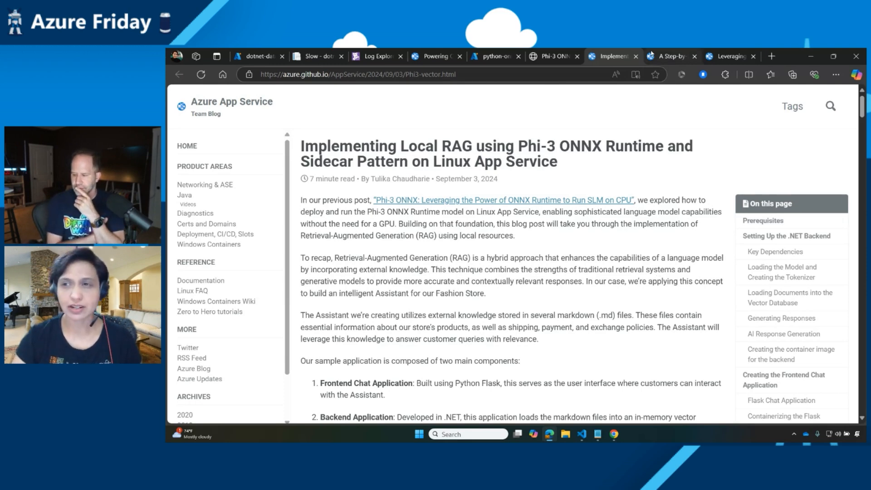
pyautogui.click(670, 56)
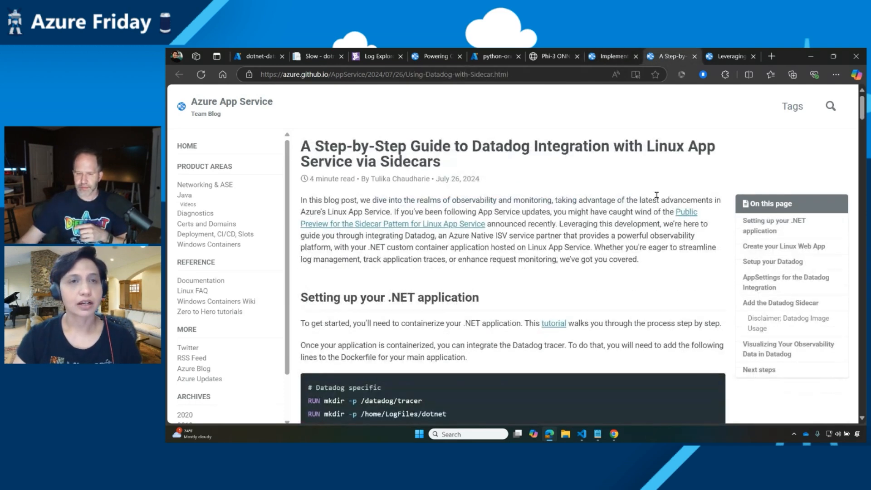
# - Switch to the 'Leveraging Redis' blog post and review its local environment setup steps
pyautogui.click(730, 57)
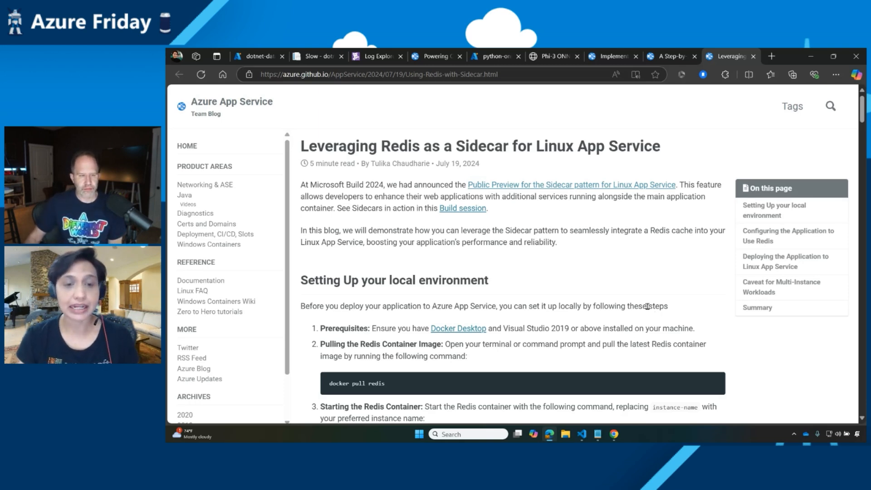
pyautogui.scroll(-3)
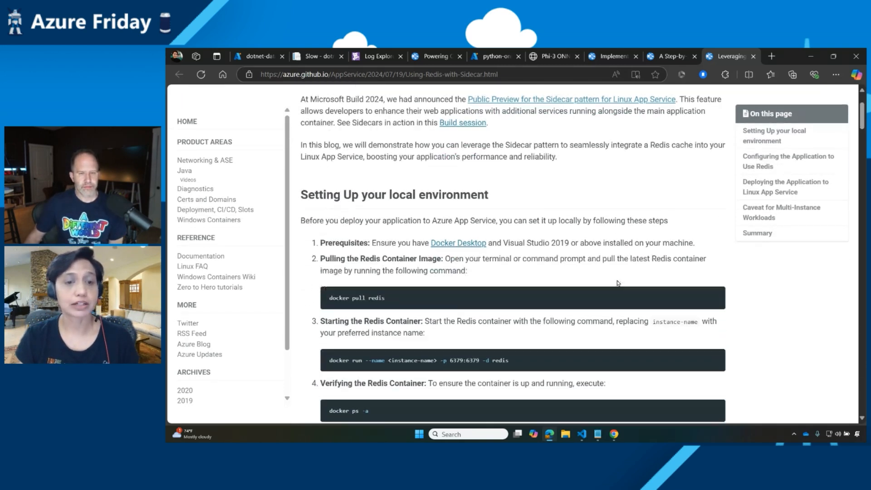
pyautogui.scroll(-3)
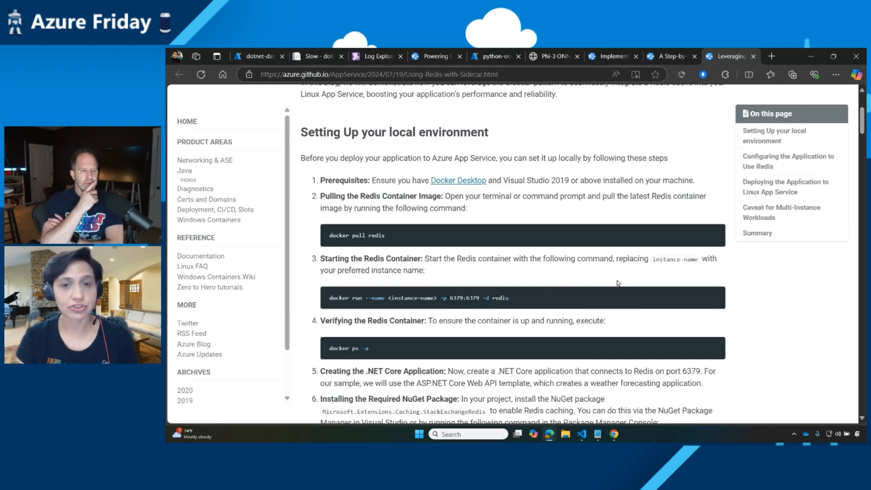
pyautogui.moveTo(549, 200)
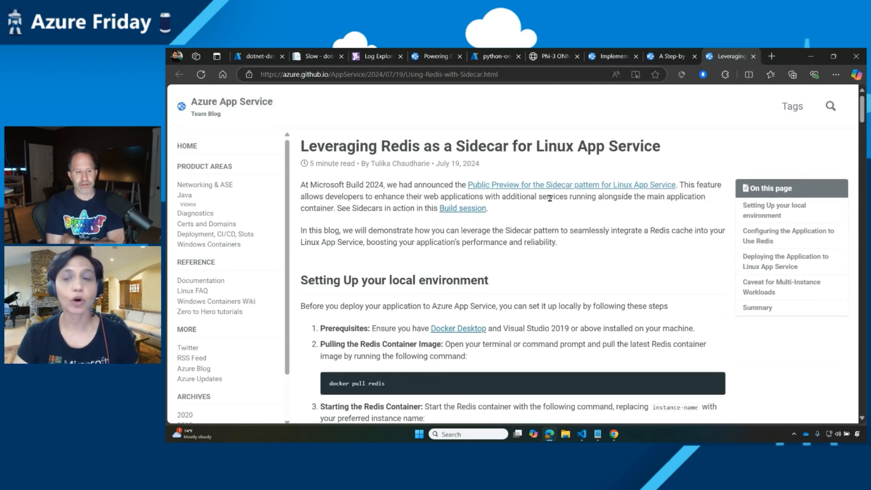
pyautogui.moveTo(511, 254)
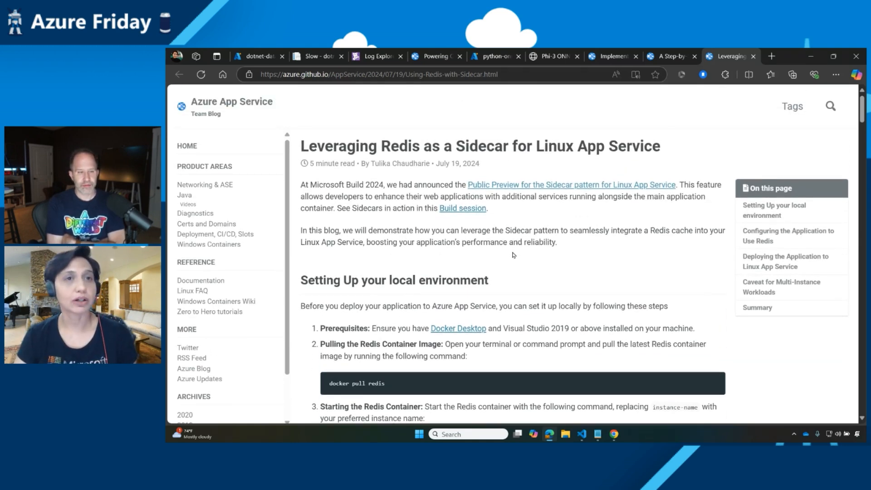